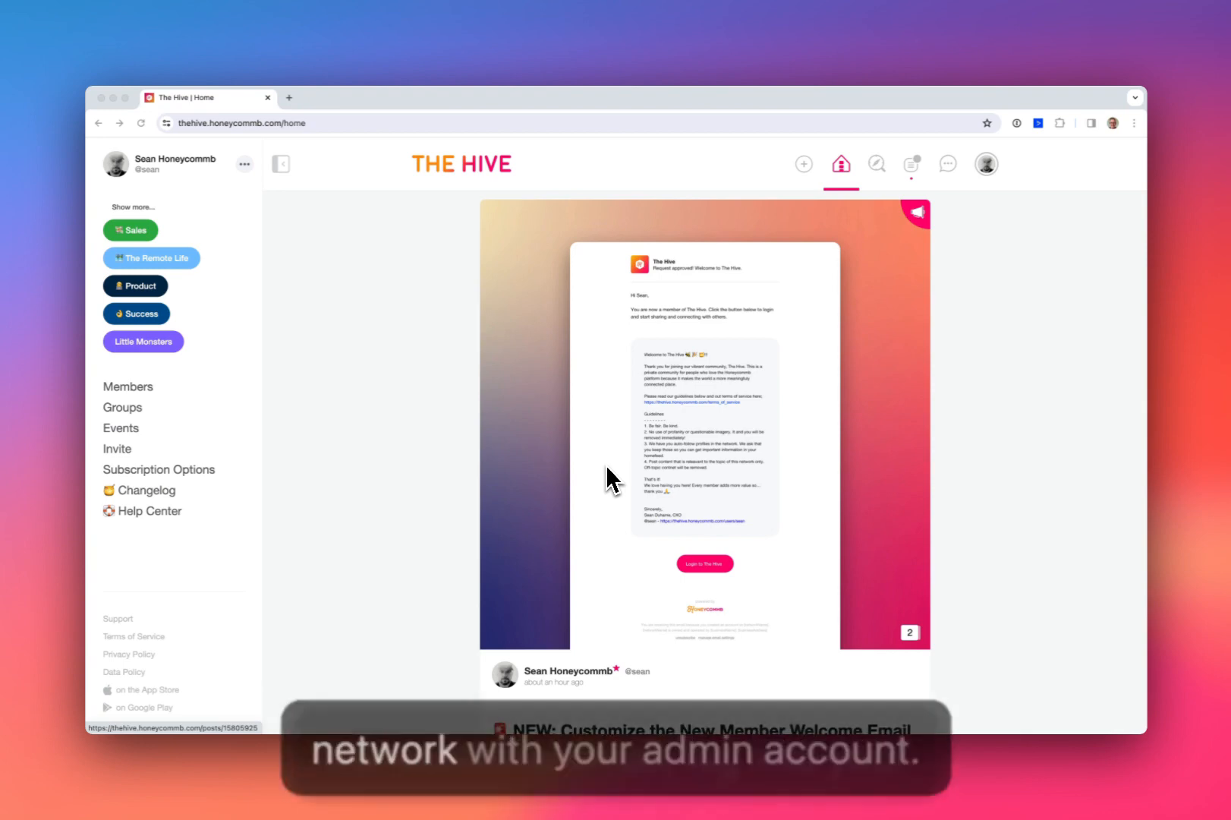
pyautogui.moveTo(282, 326)
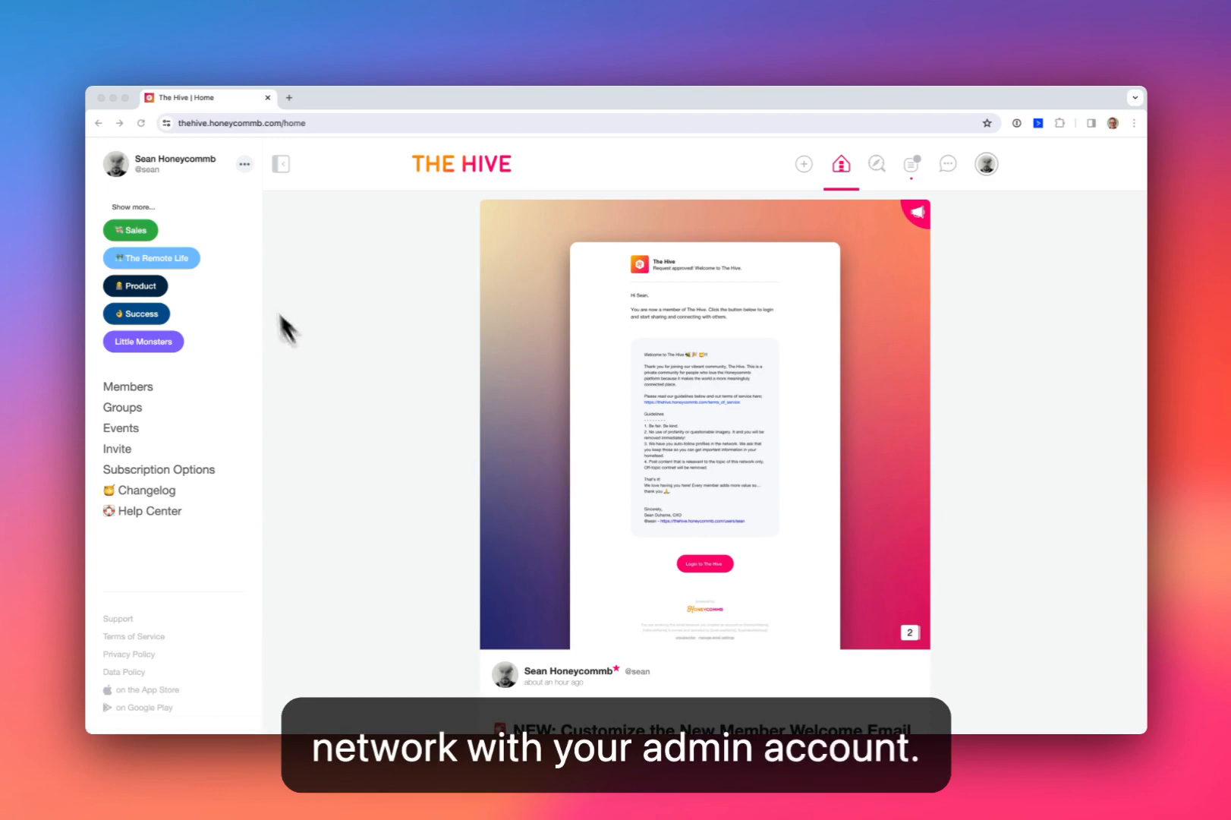
# Step: Show the admin account menu from the profile name's three-dot menu
pyautogui.click(244, 163)
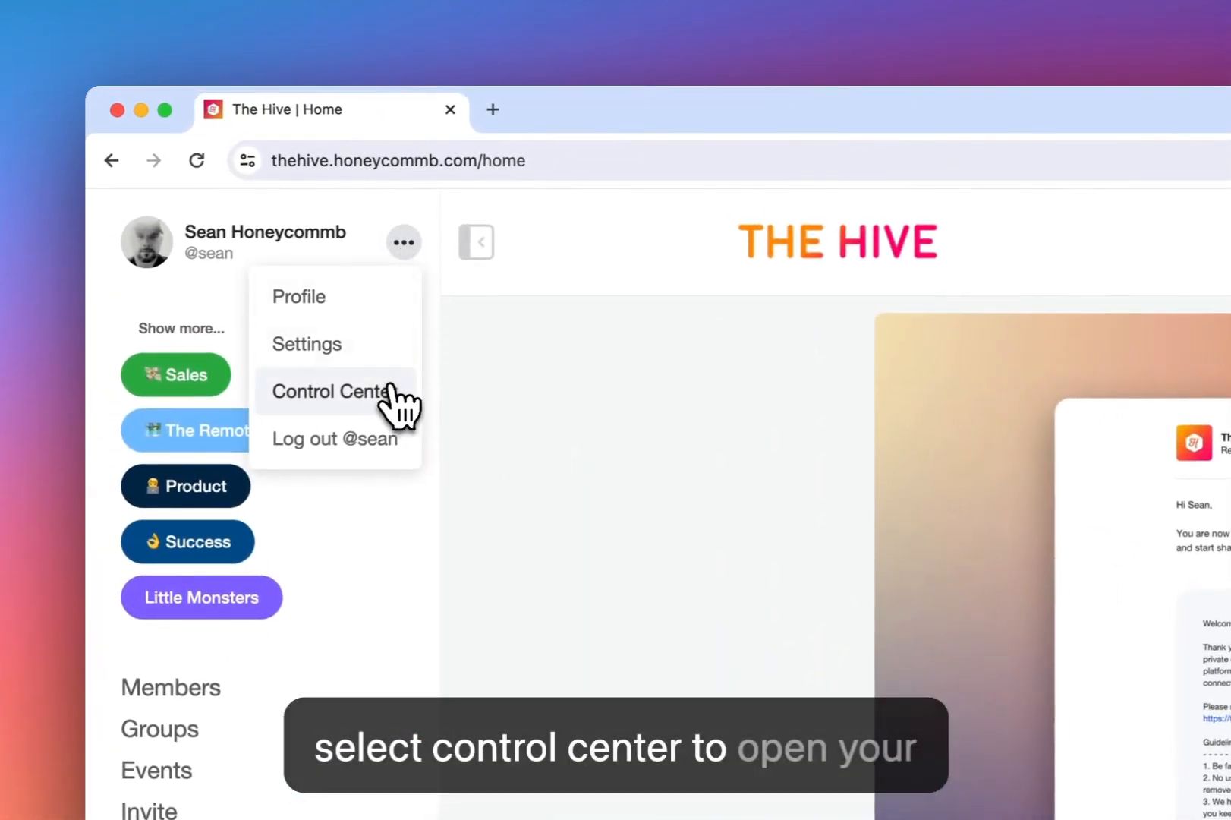
# Step: Go to Control Center, Community Settings, Onboarding
pyautogui.click(332, 391)
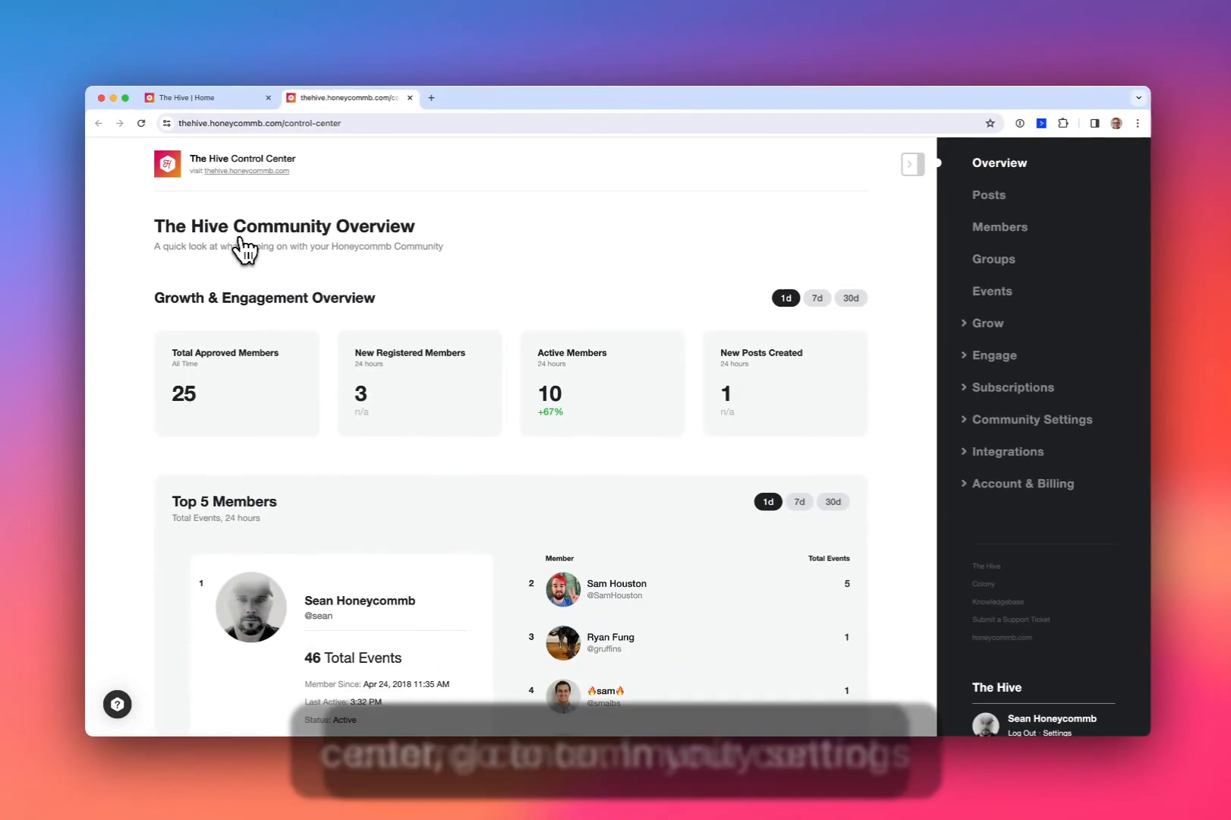
pyautogui.moveTo(925, 453)
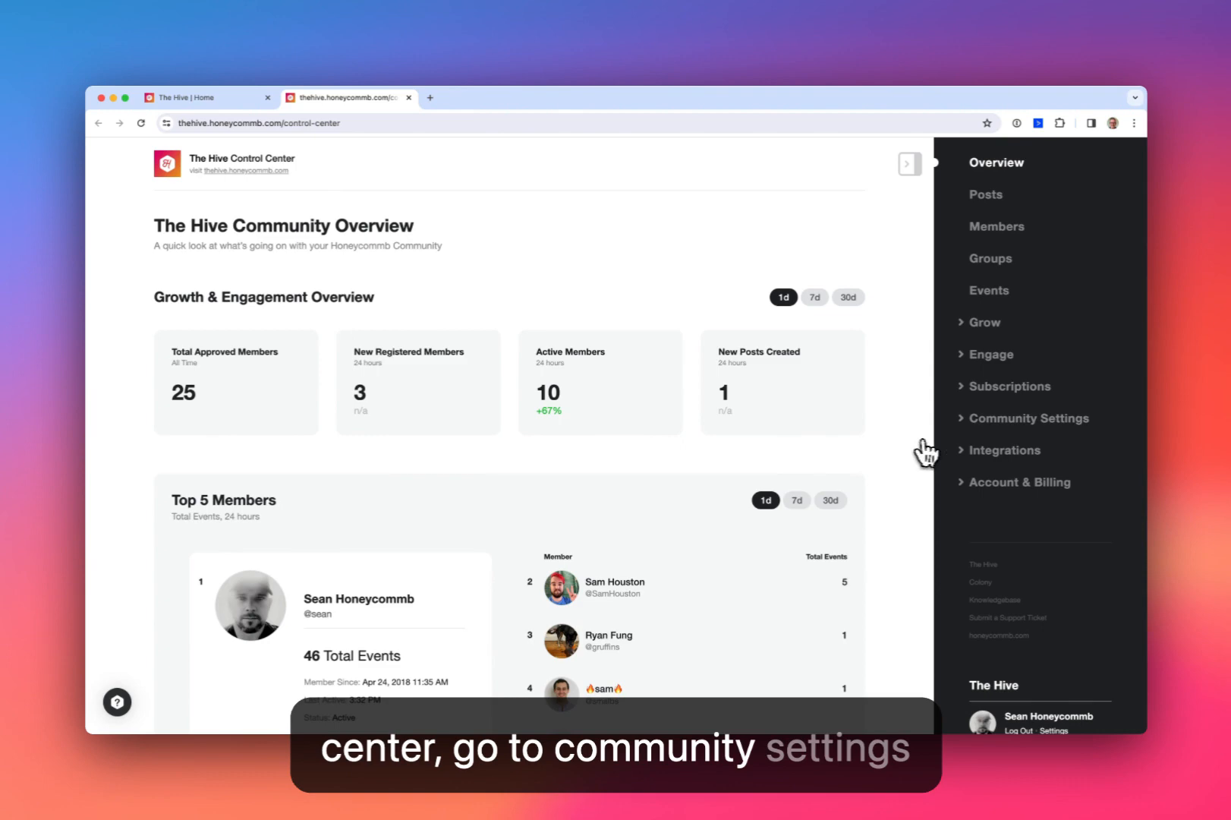
pyautogui.click(1028, 418)
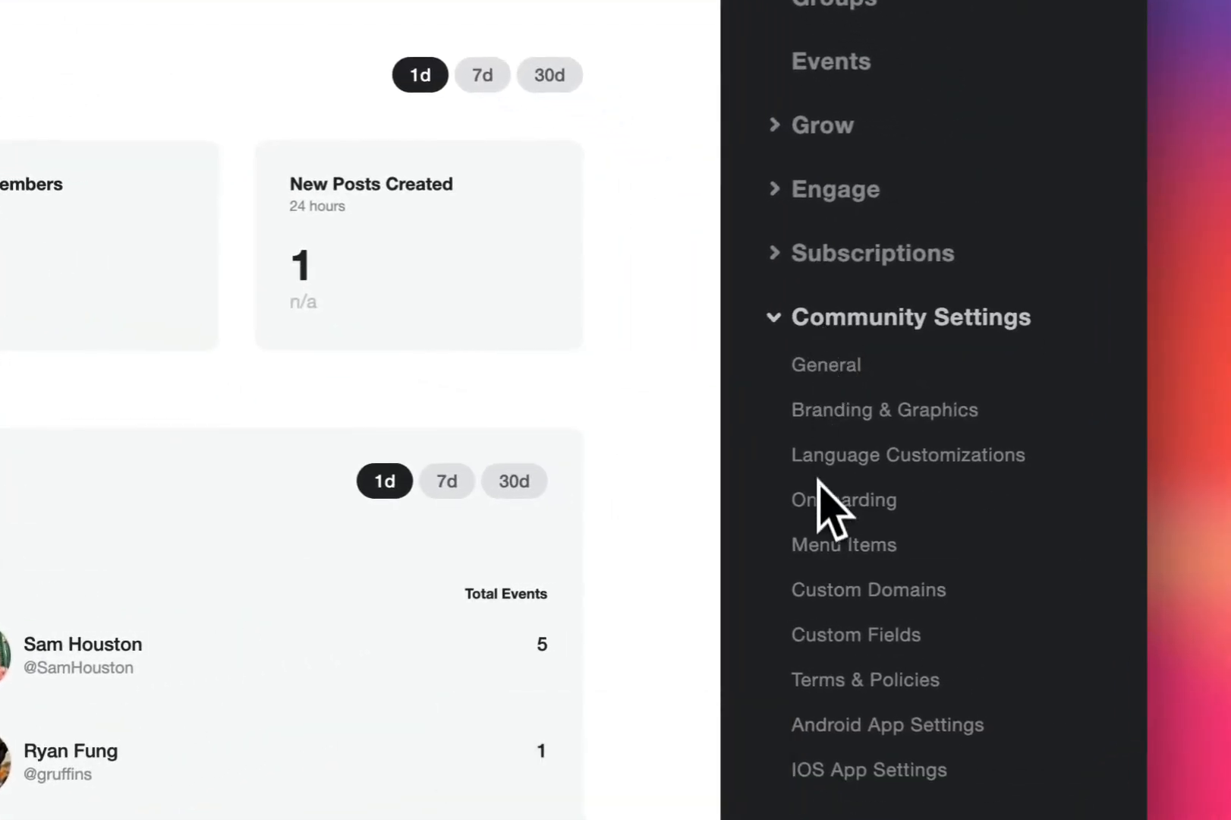
pyautogui.click(843, 500)
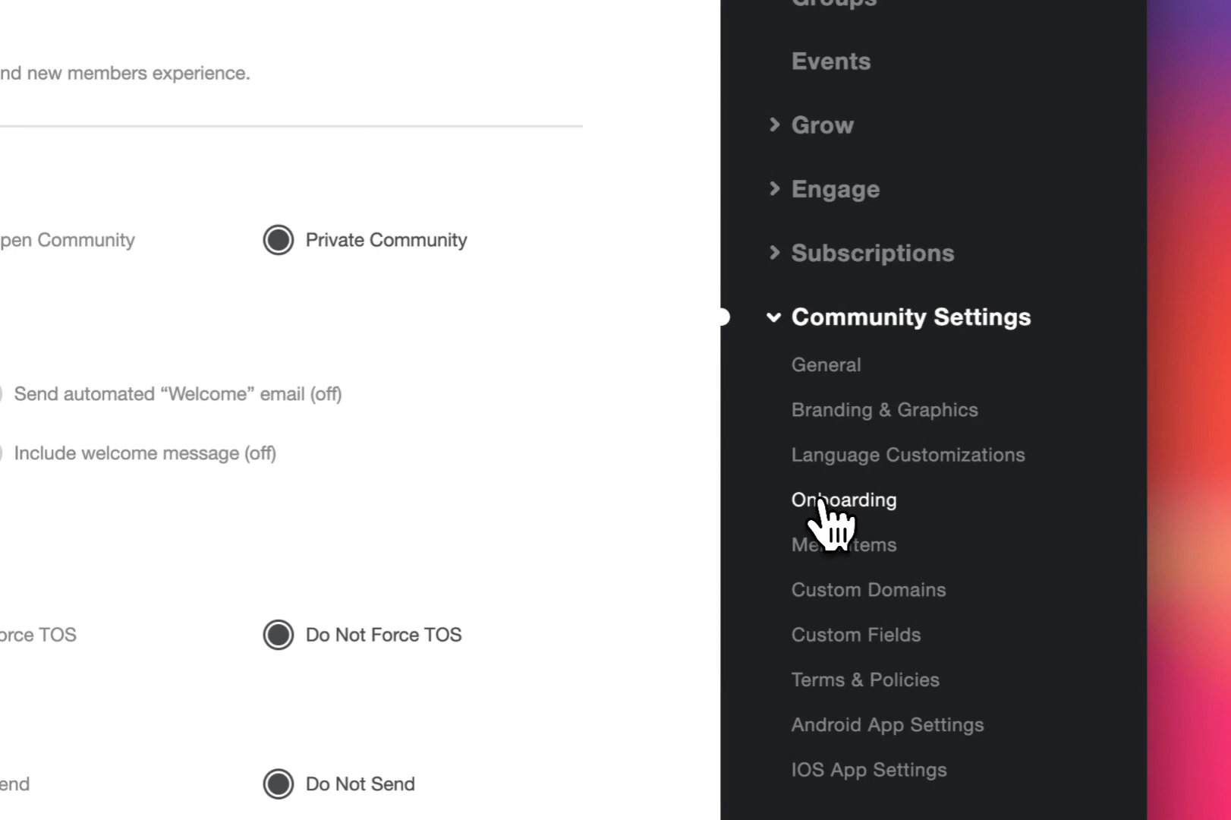
# Step: Turn on 'Send automated Welcome email' and 'Include welcome message'
pyautogui.click(843, 499)
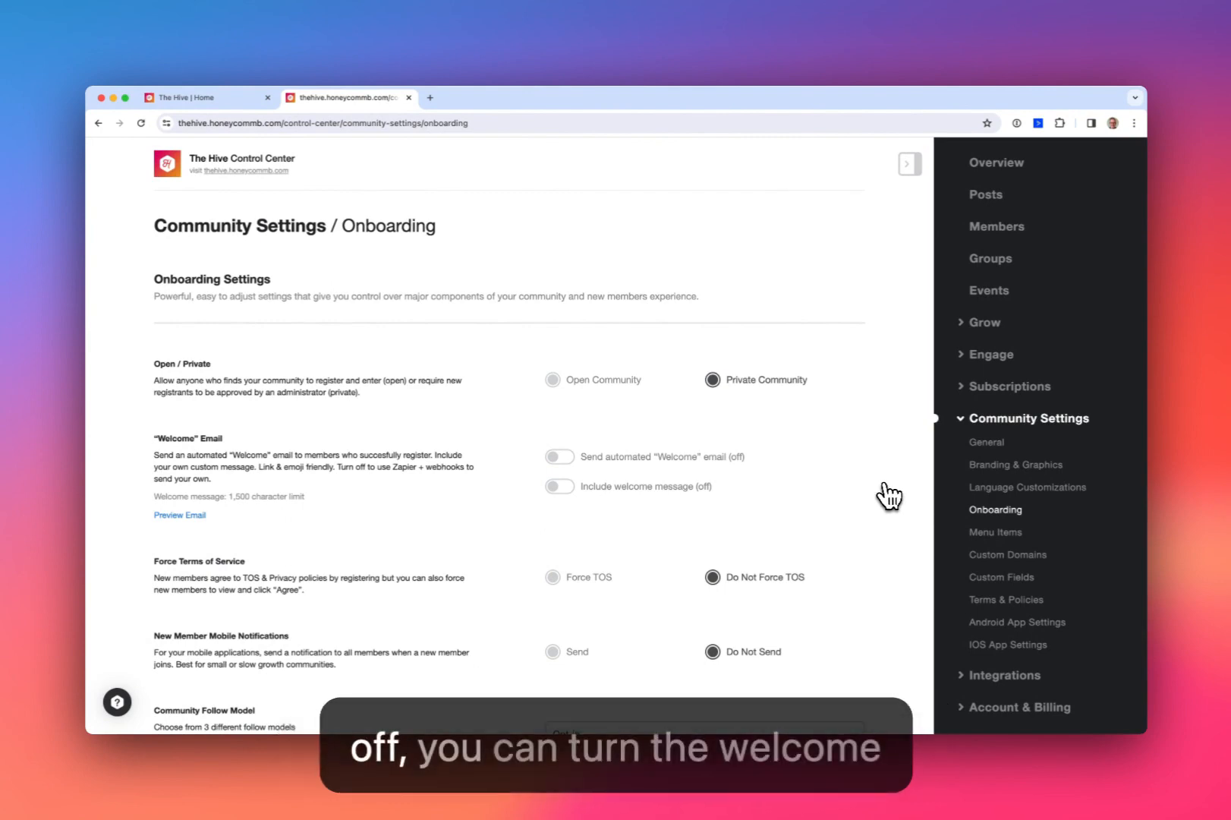
pyautogui.moveTo(609, 468)
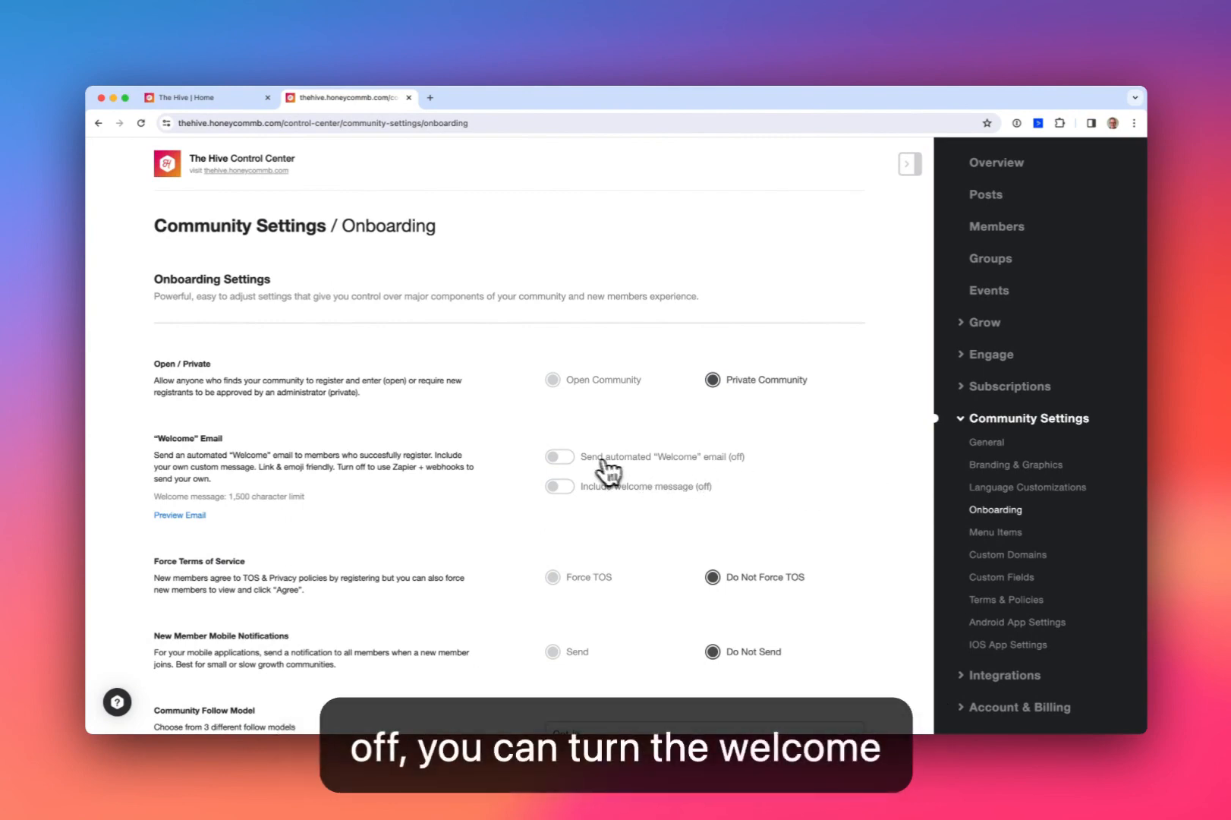
pyautogui.click(560, 456)
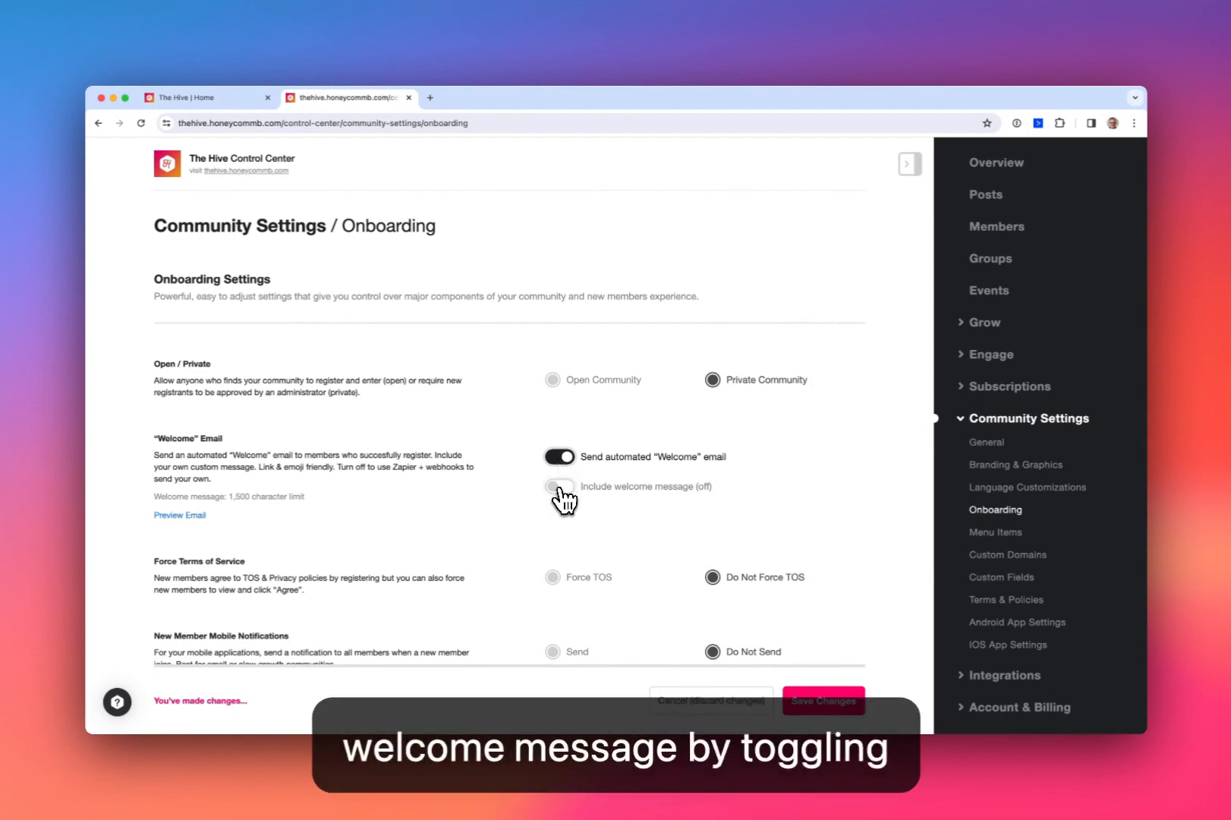
pyautogui.click(559, 486)
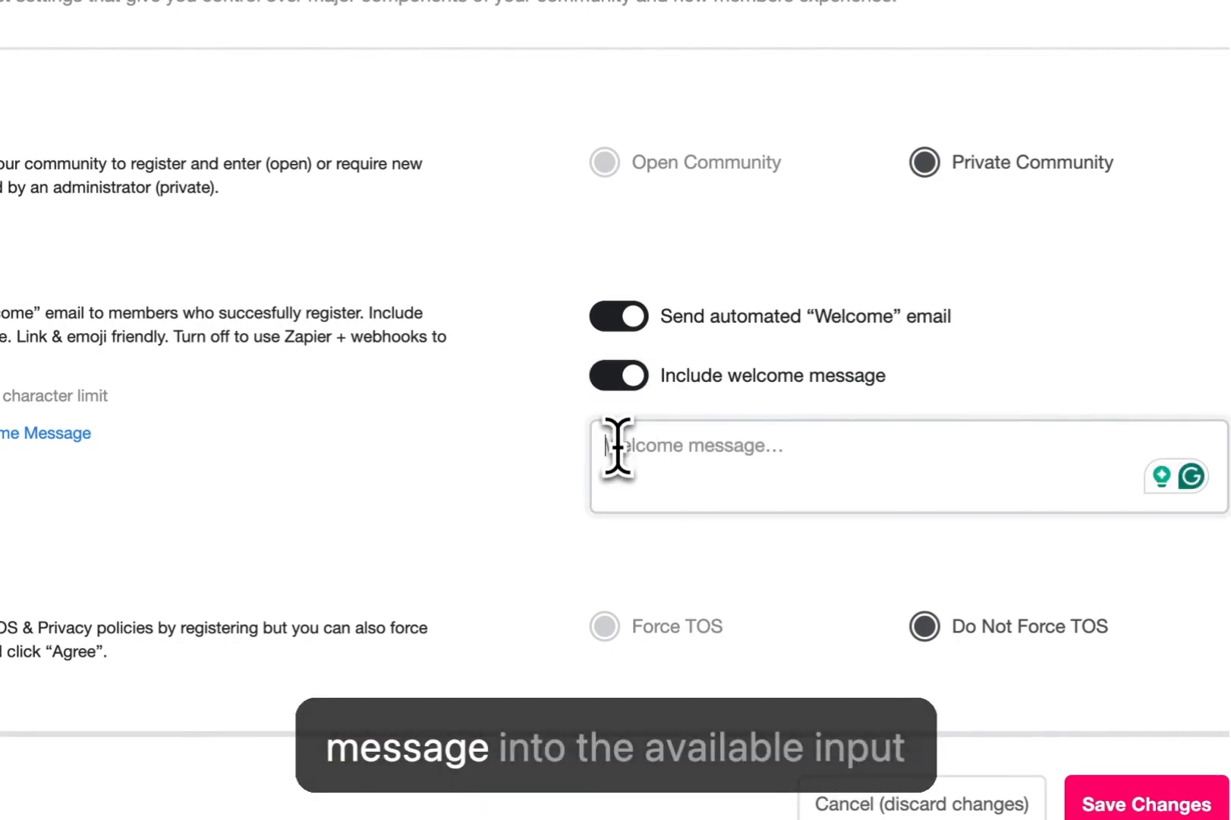
pyautogui.write('Feel free to DM me @sean back')
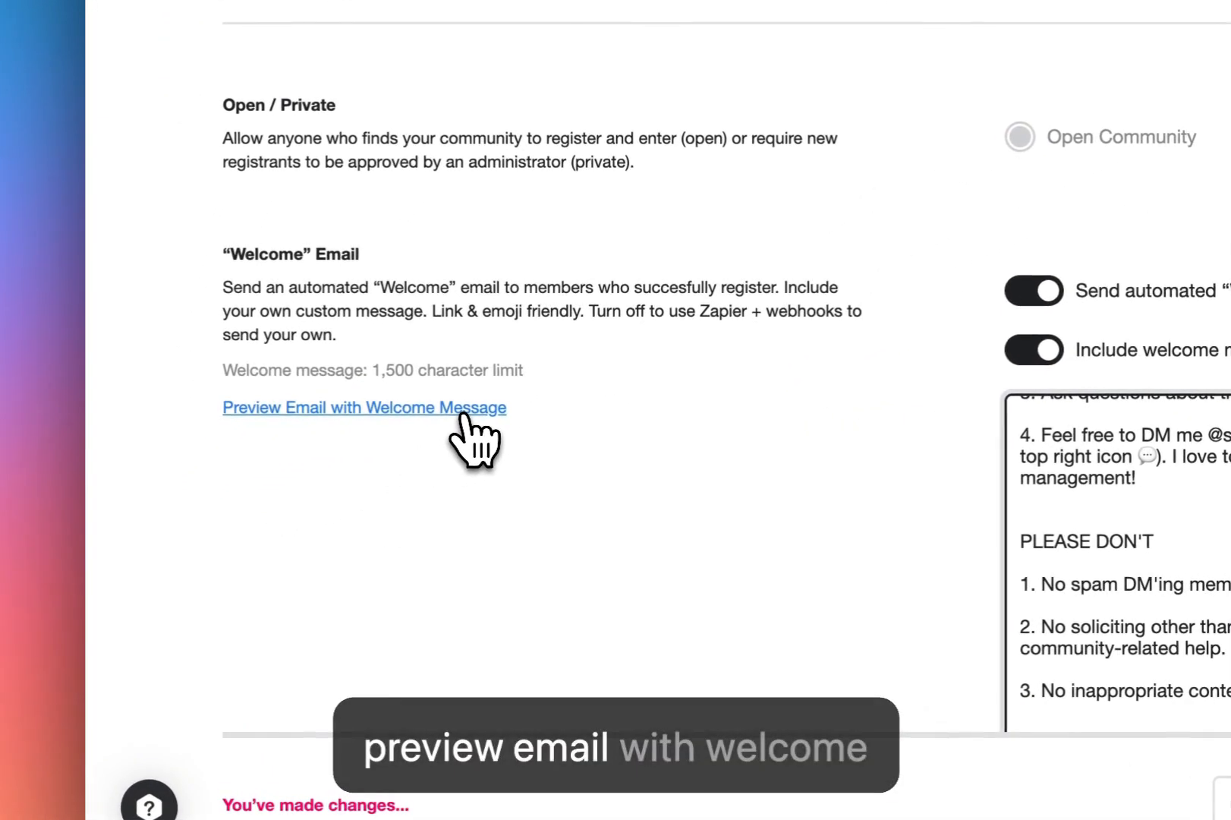
# Step: Preview the welcome email on desktop and mobile, with and without the message
pyautogui.click(363, 407)
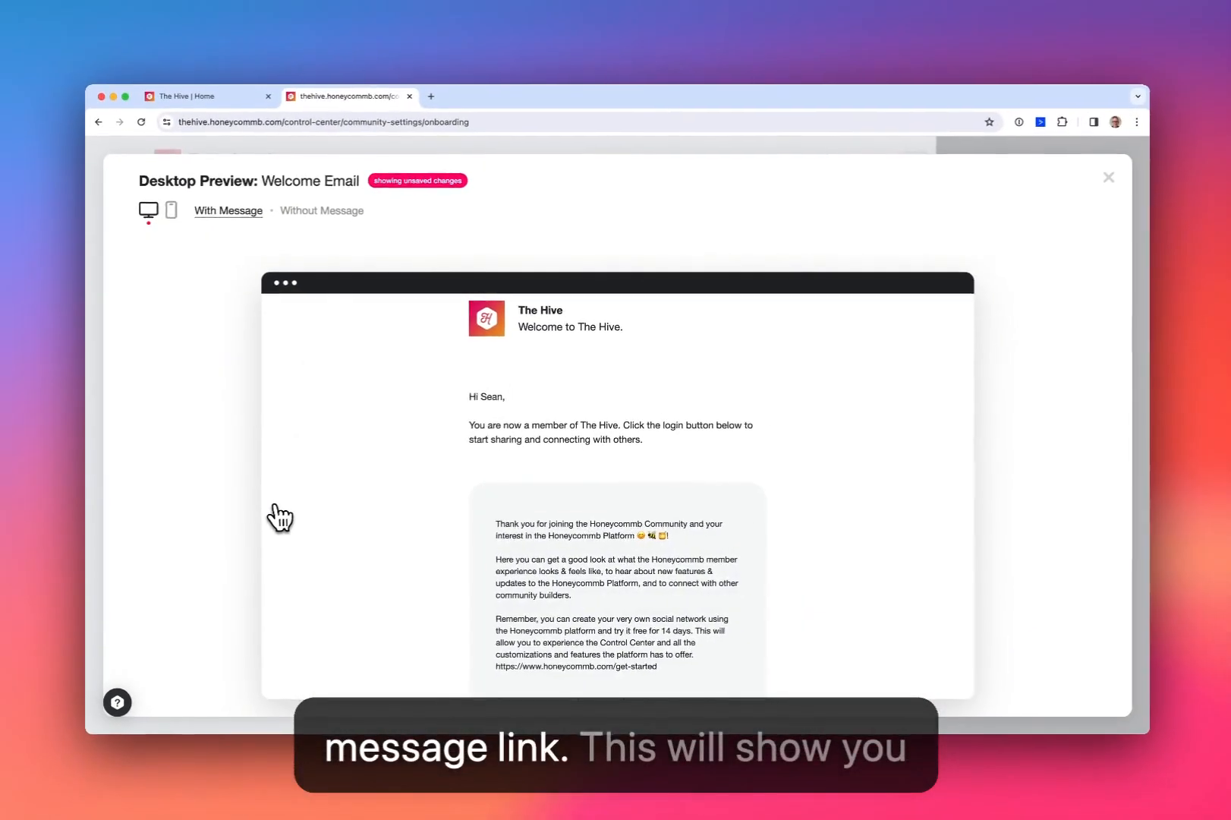
pyautogui.moveTo(330, 509)
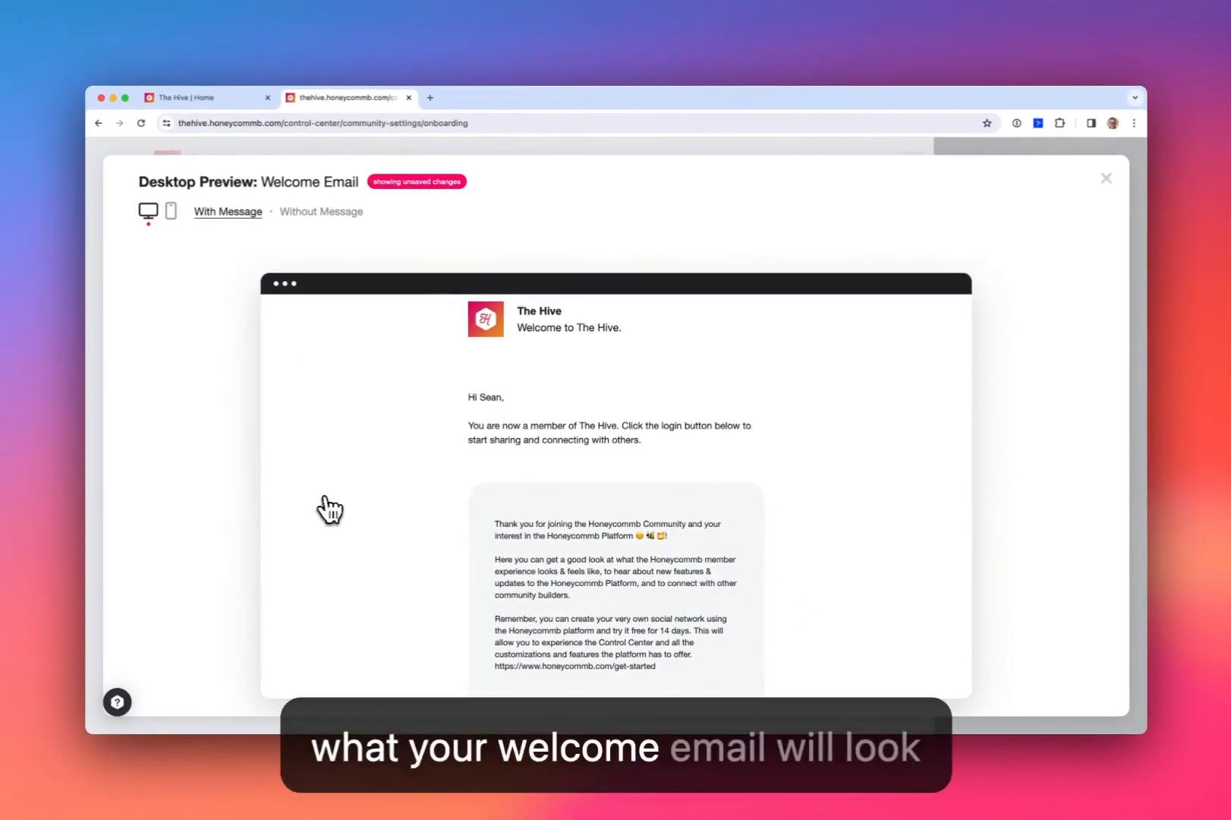
pyautogui.click(170, 212)
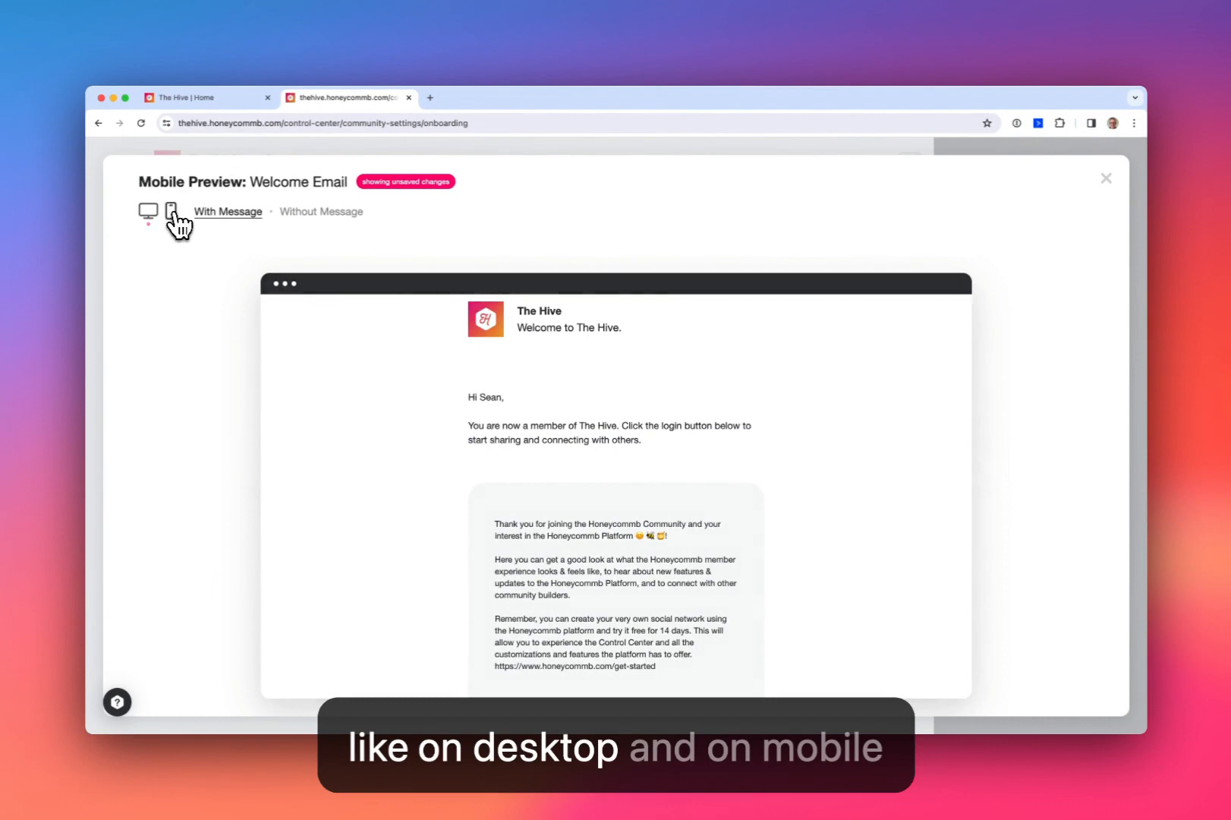
pyautogui.click(169, 211)
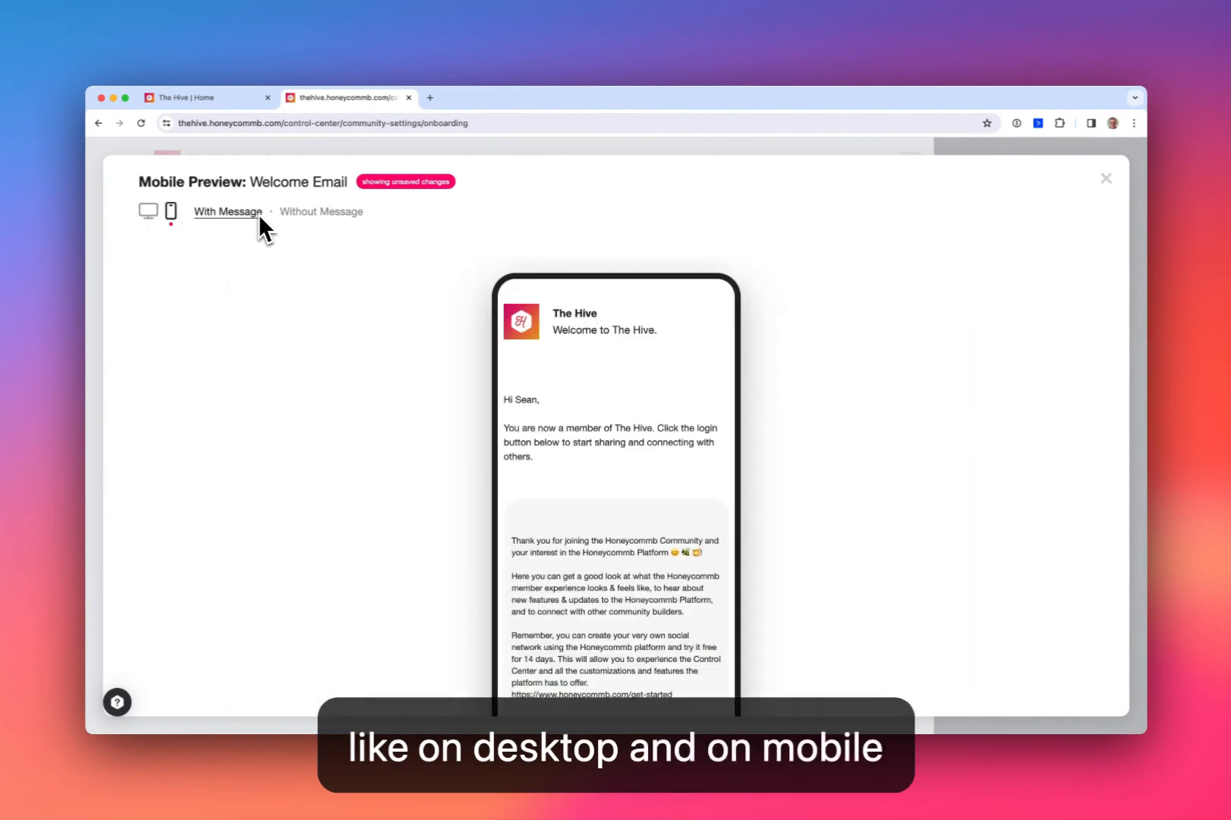
pyautogui.moveTo(303, 224)
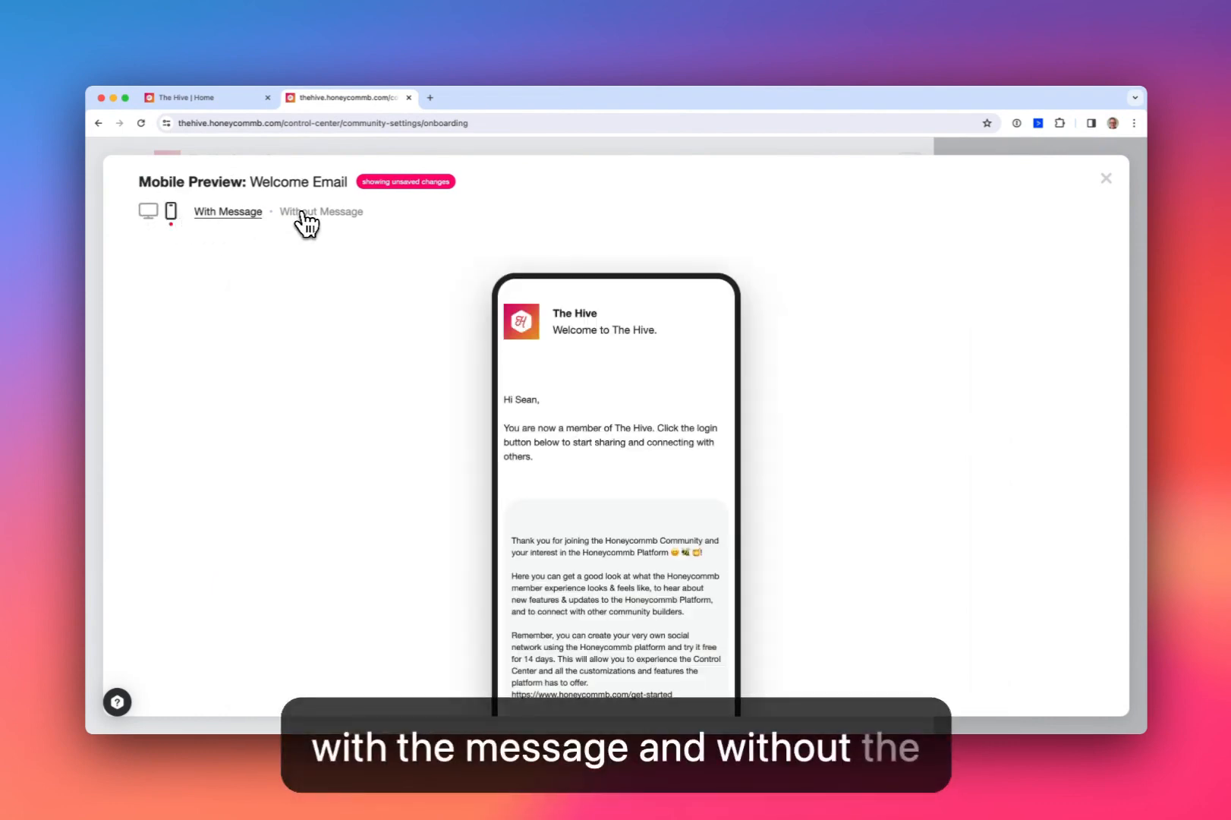
pyautogui.click(320, 211)
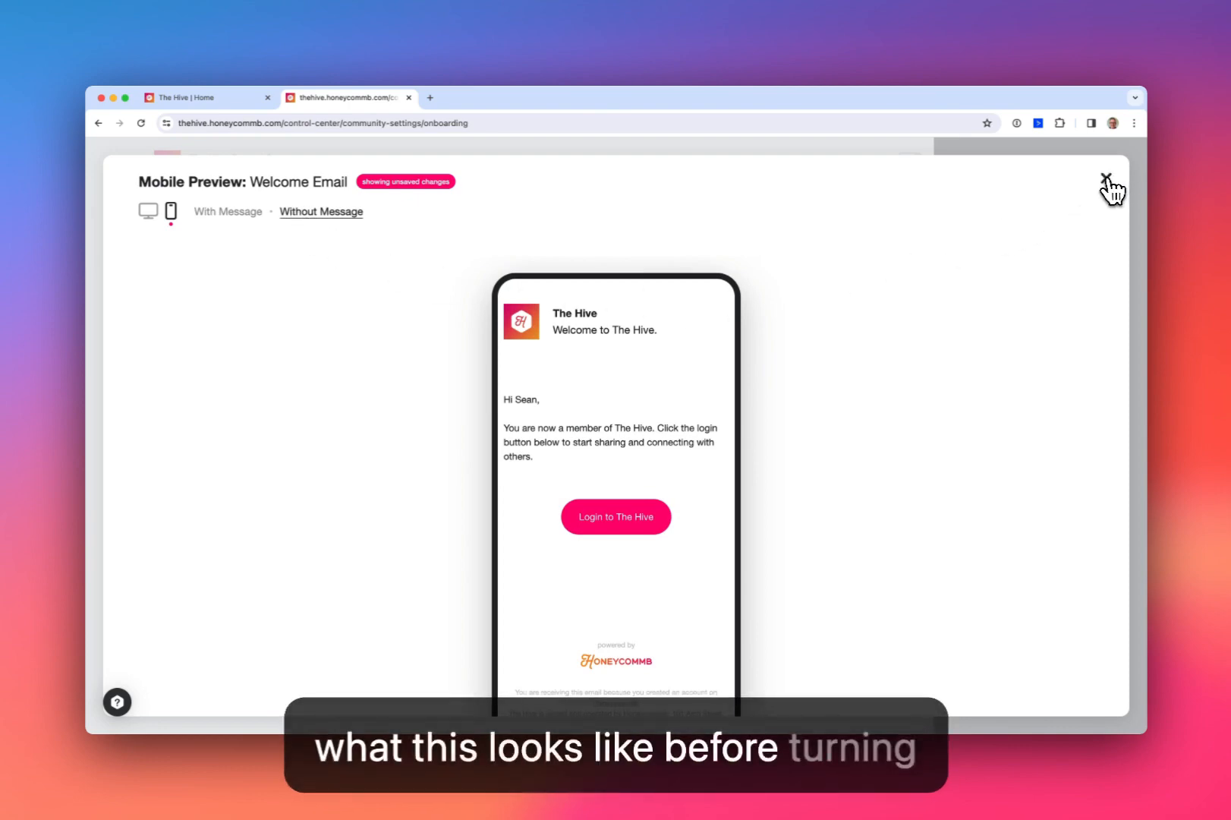
pyautogui.click(1108, 179)
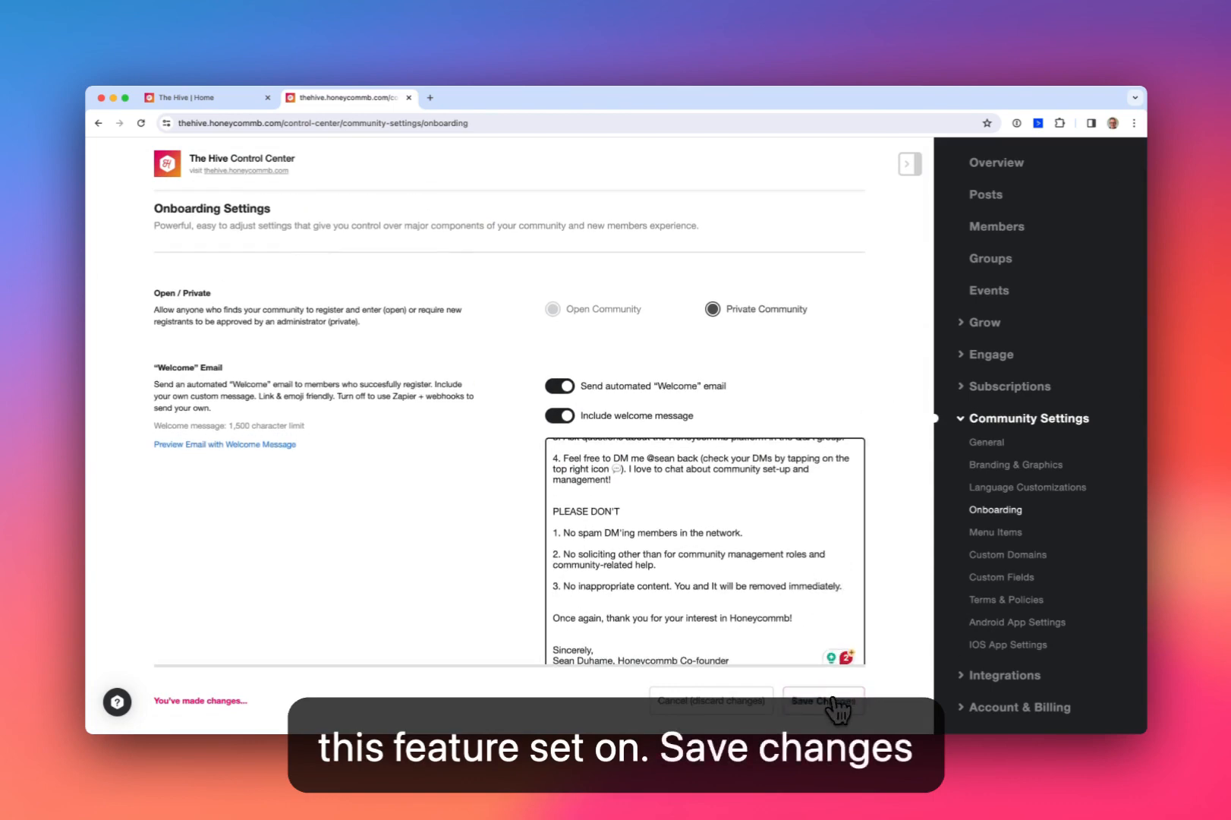
# Step: Save the onboarding changes so 'Changes Saved' confirms them
pyautogui.click(823, 702)
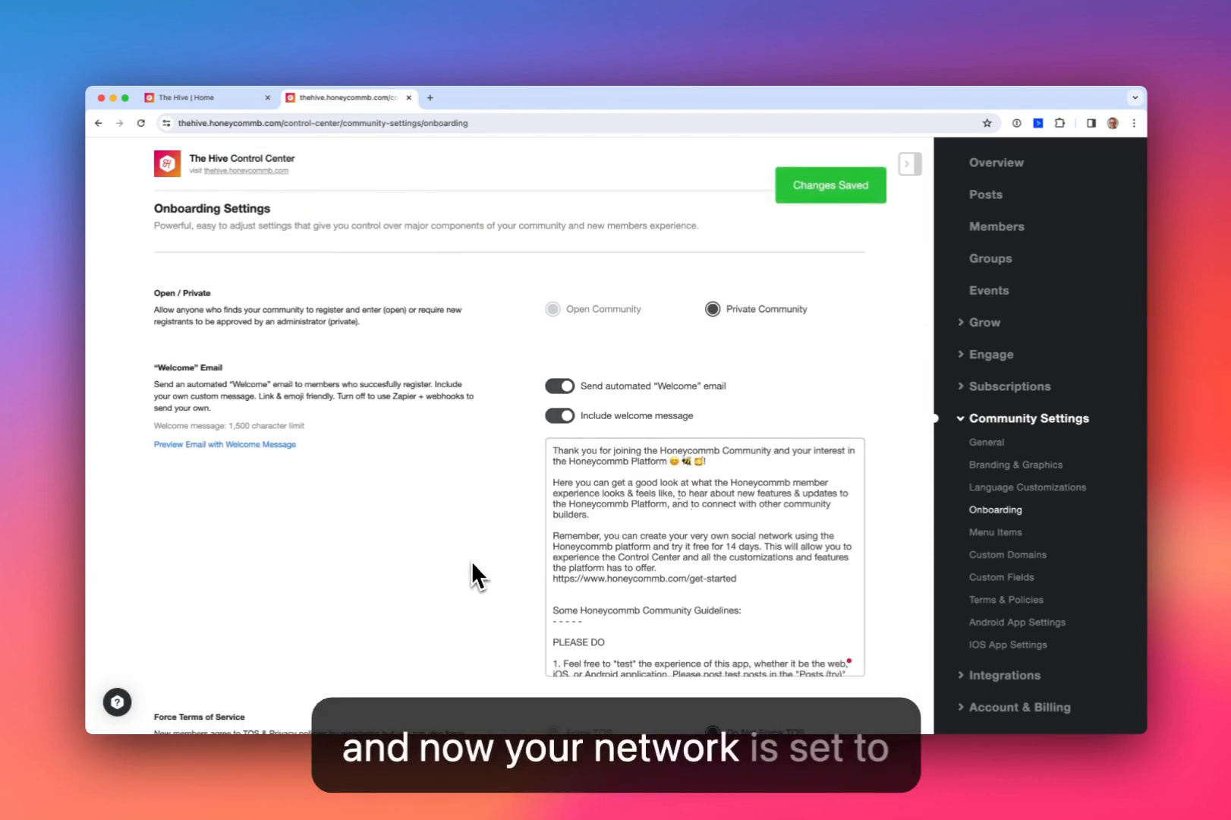